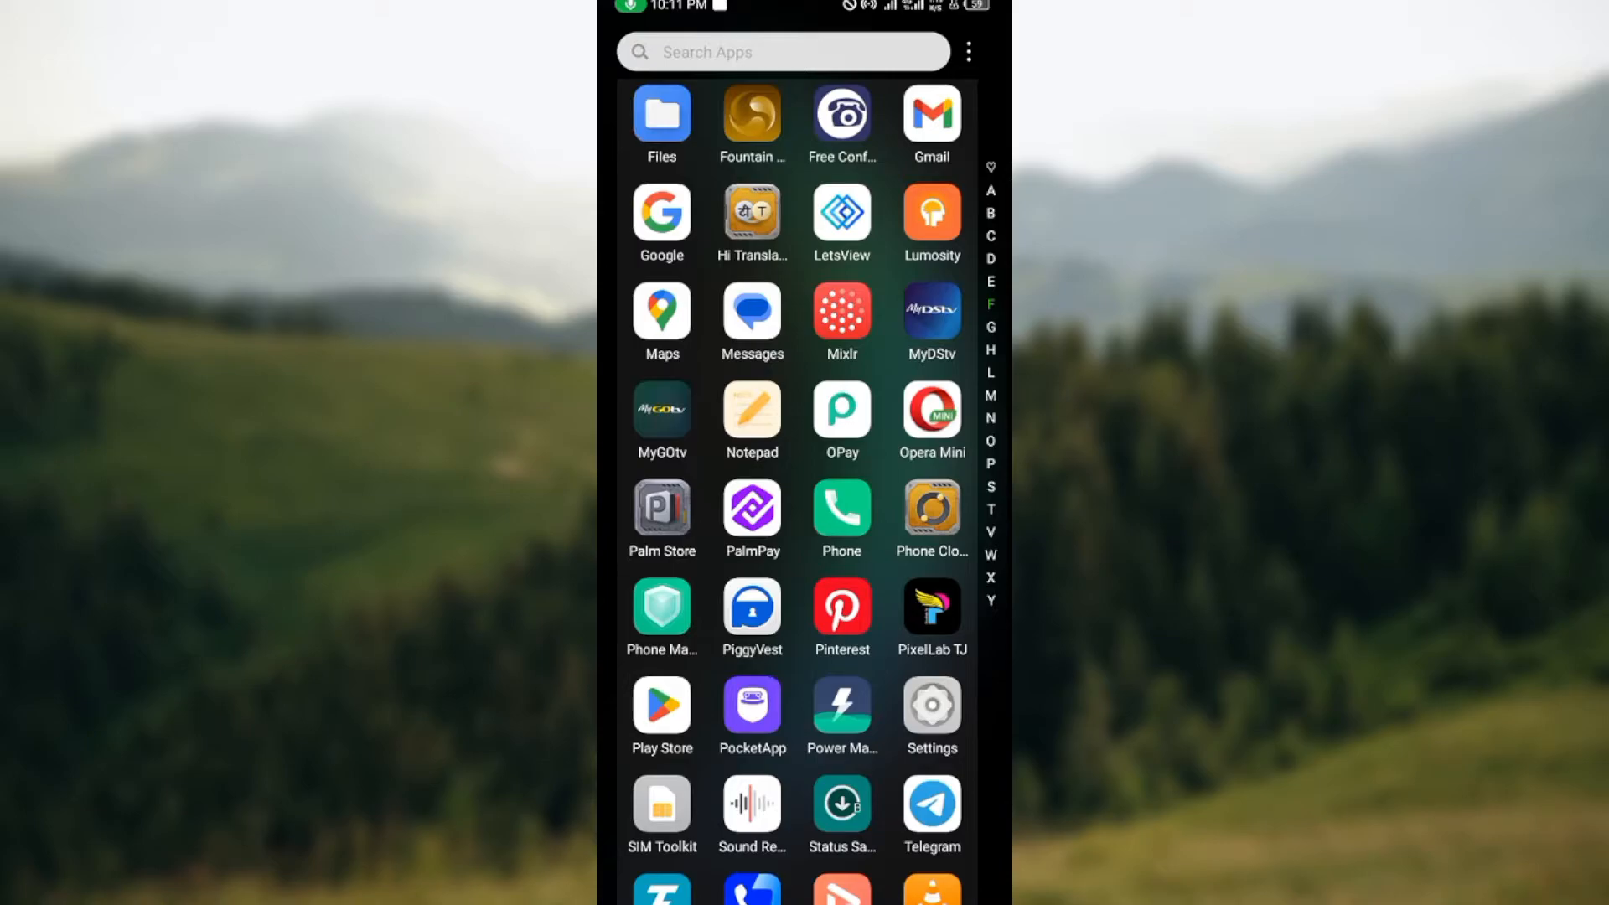
Open Settings and search settings for 'backup'.
left_click(931, 706)
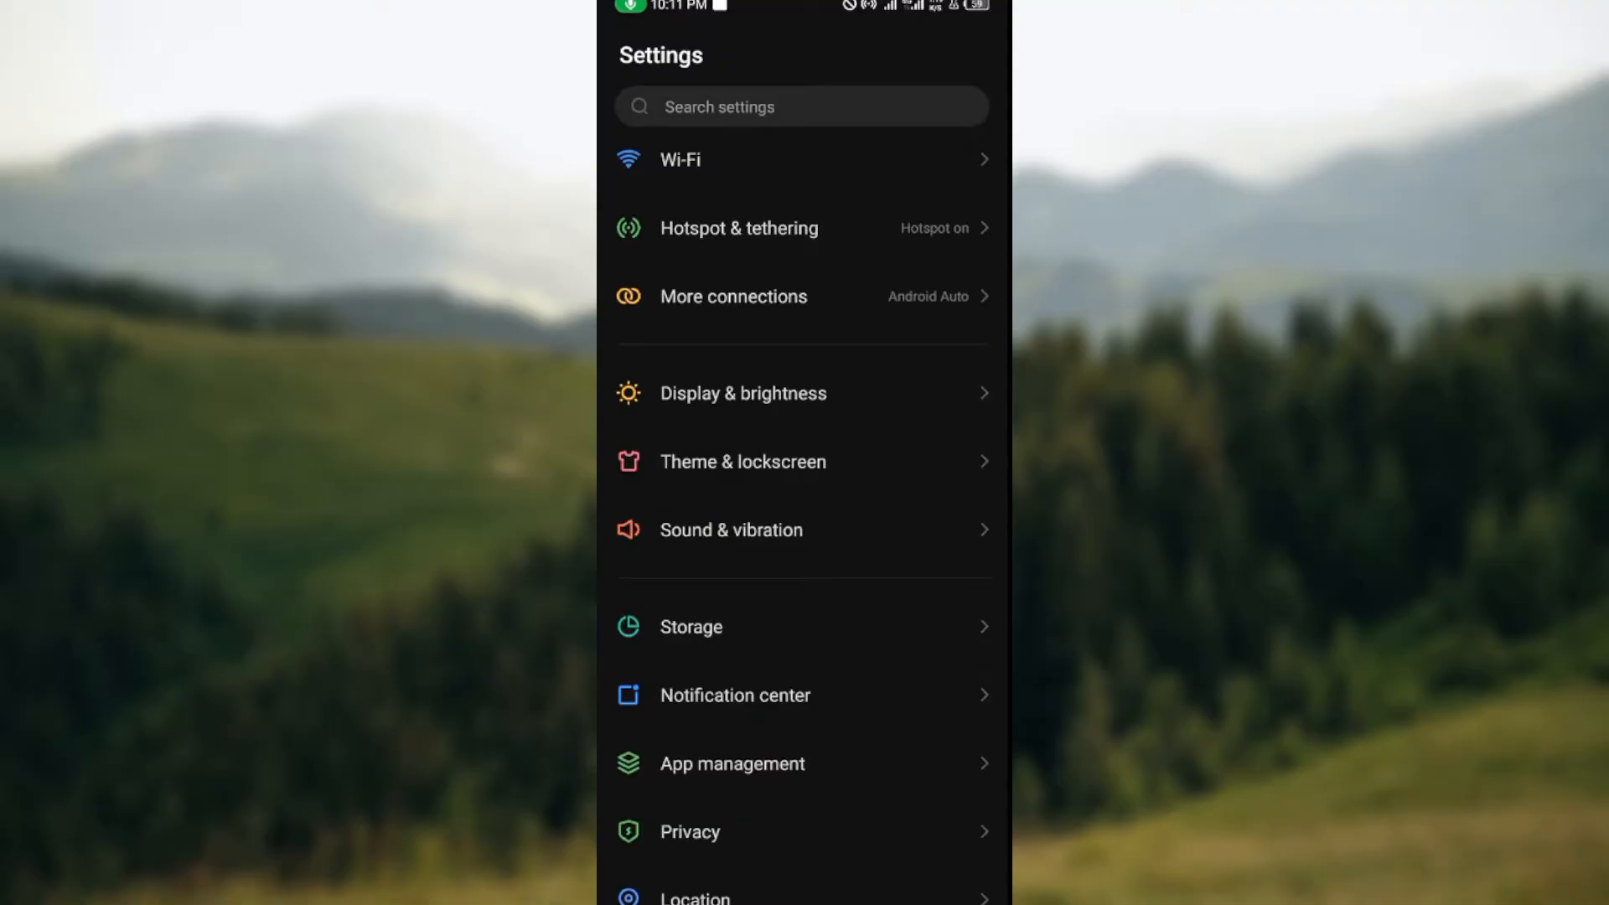
left_click(801, 107)
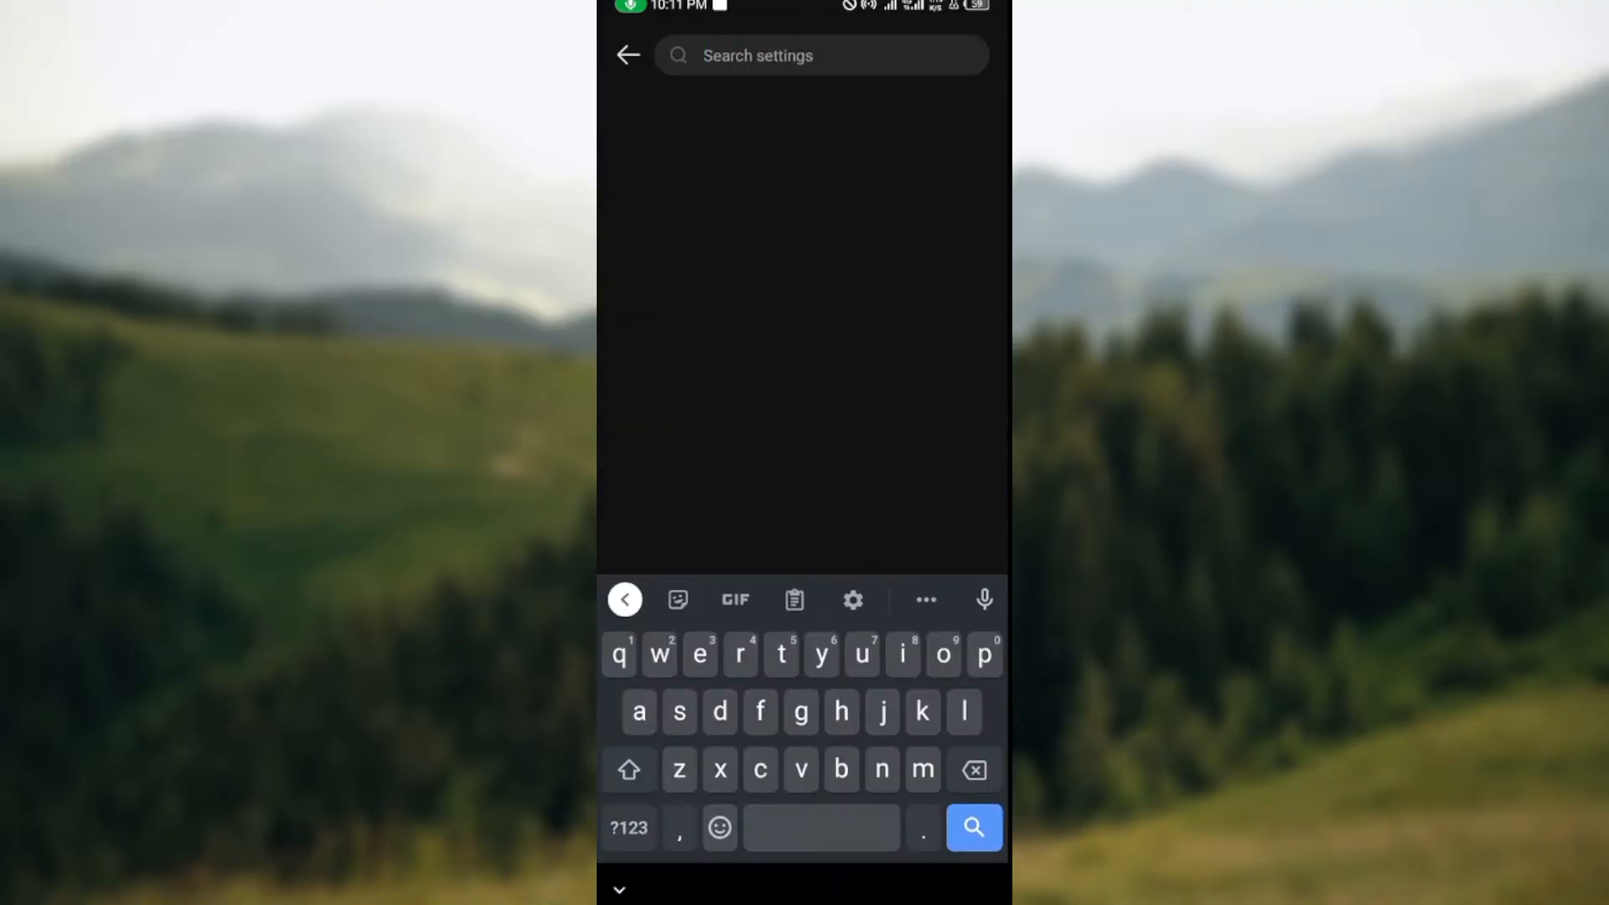
type("backup")
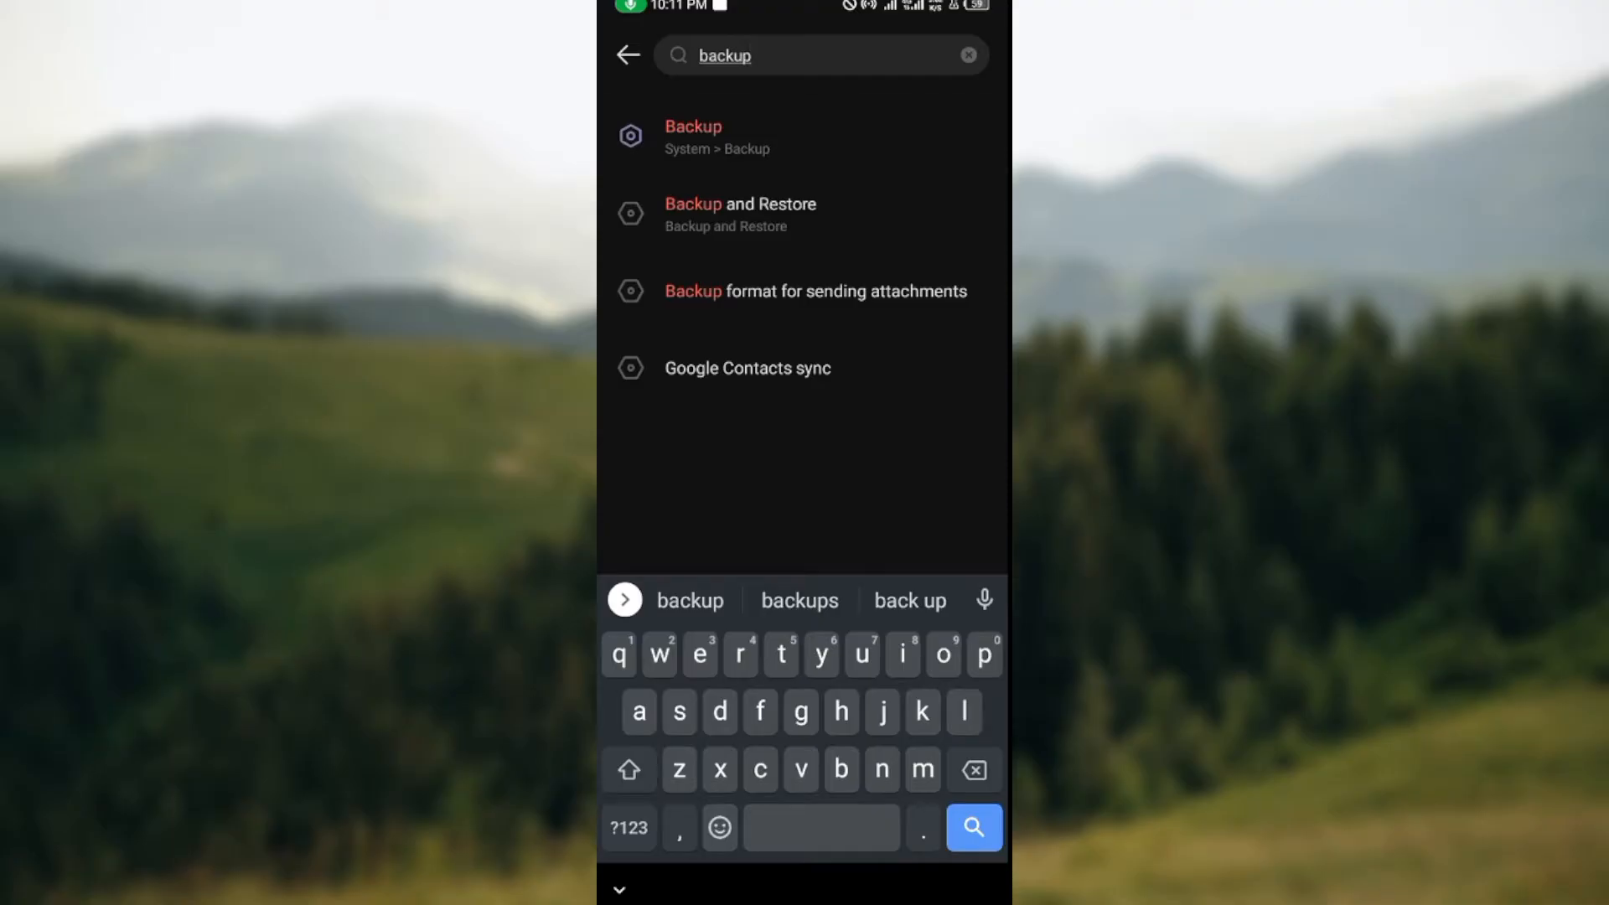
Choose a 'backup' search result to reach the Messages RCS chats settings.
left_click(693, 137)
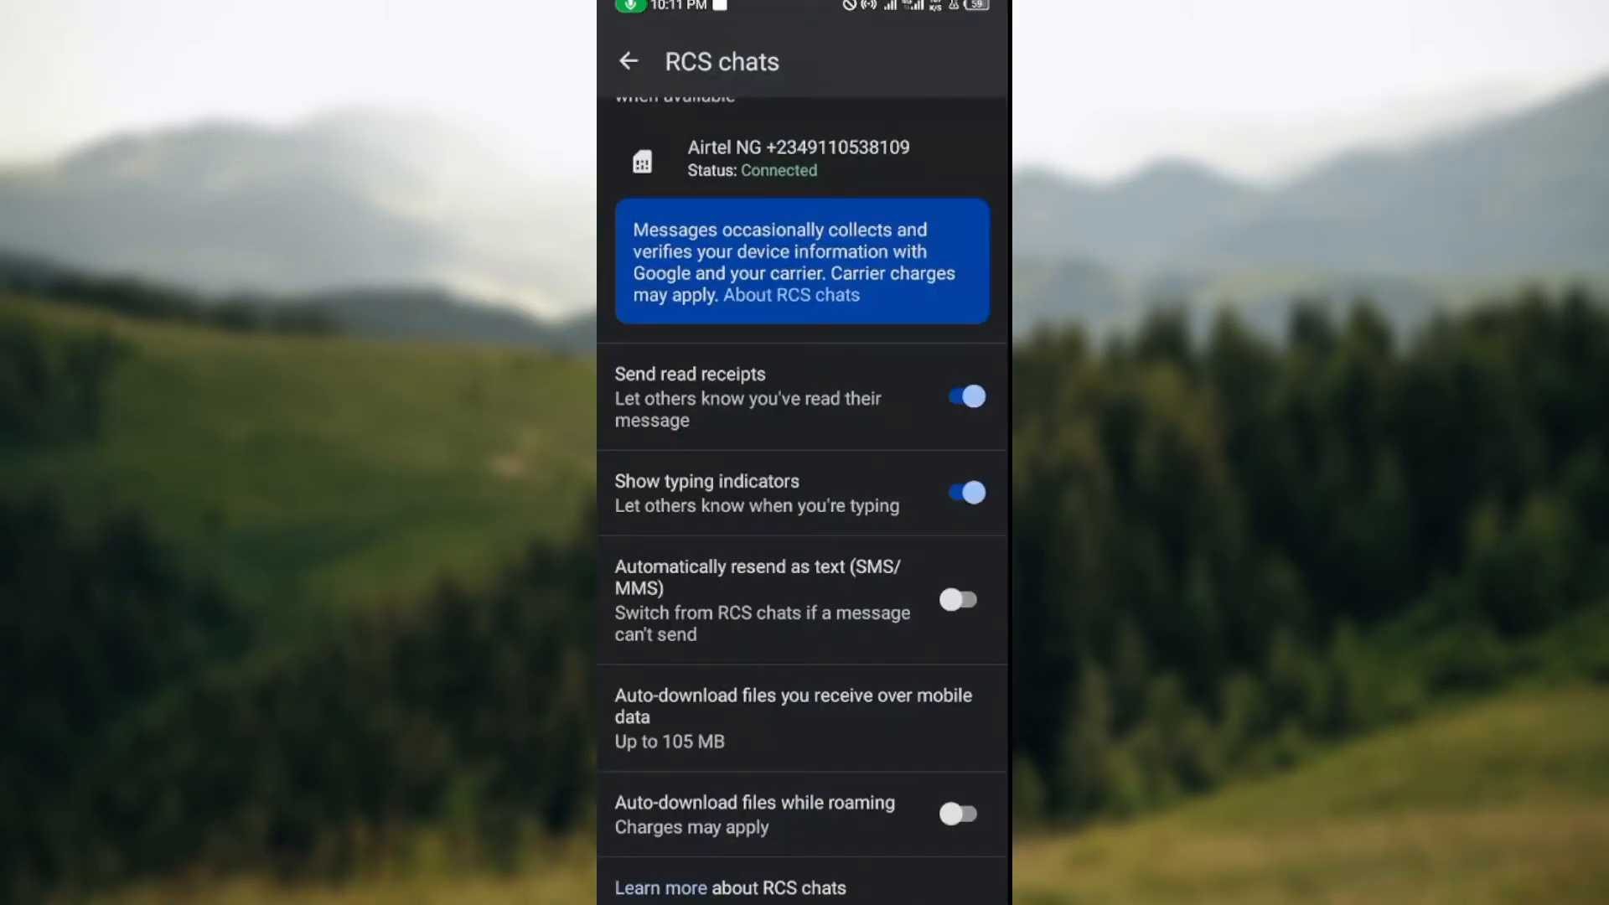
Back out of RCS chats and General settings to the conversation list.
left_click(631, 62)
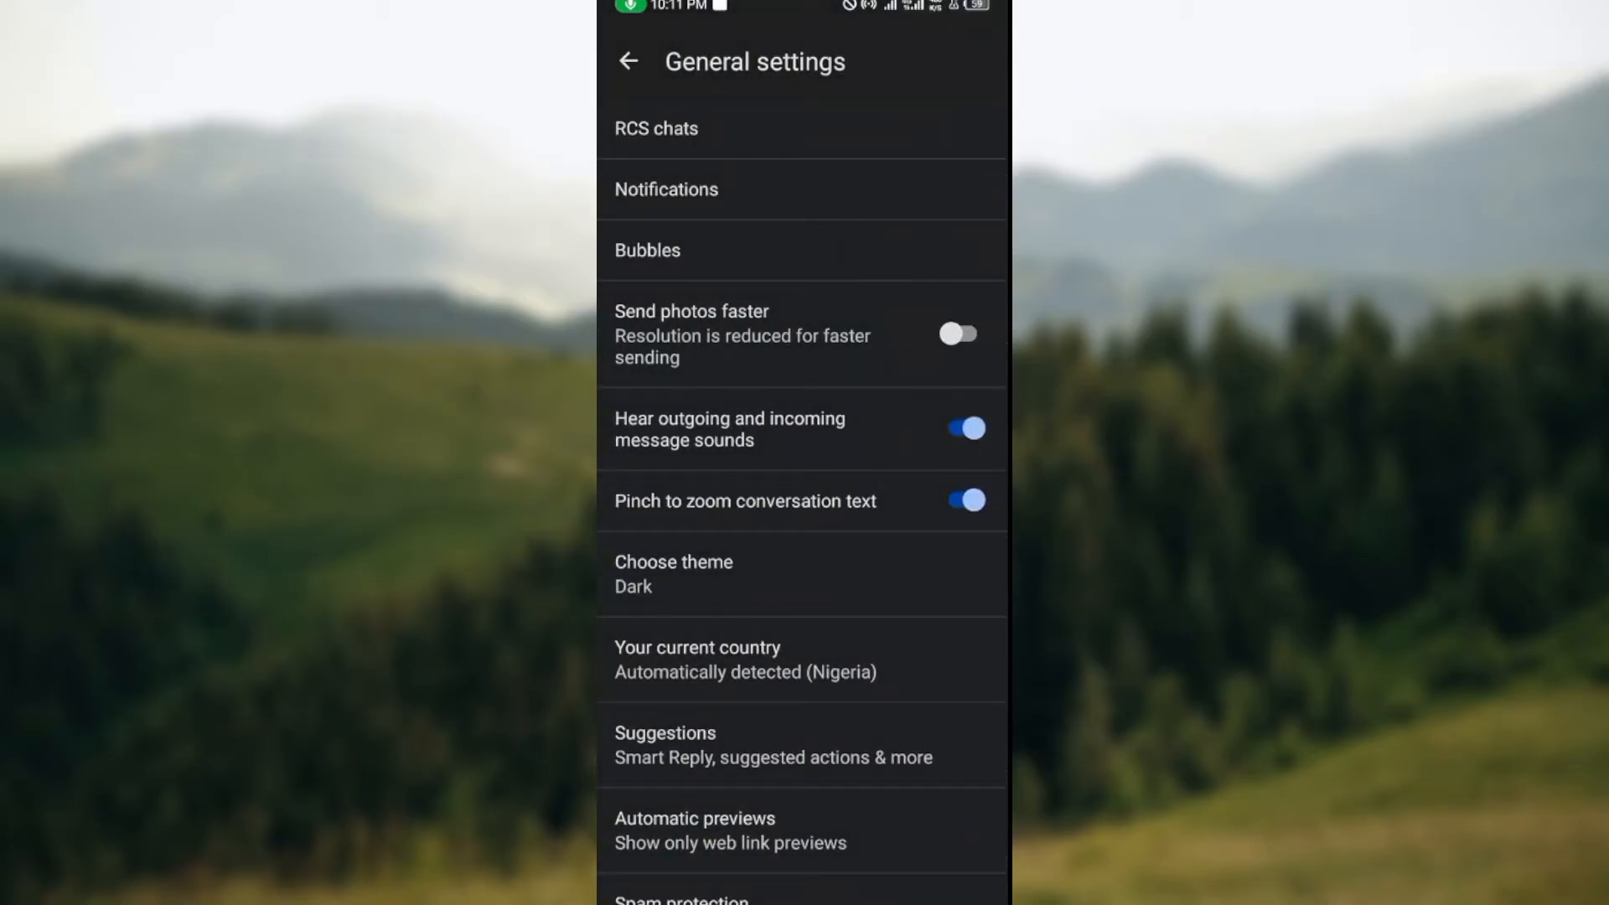
left_click(631, 61)
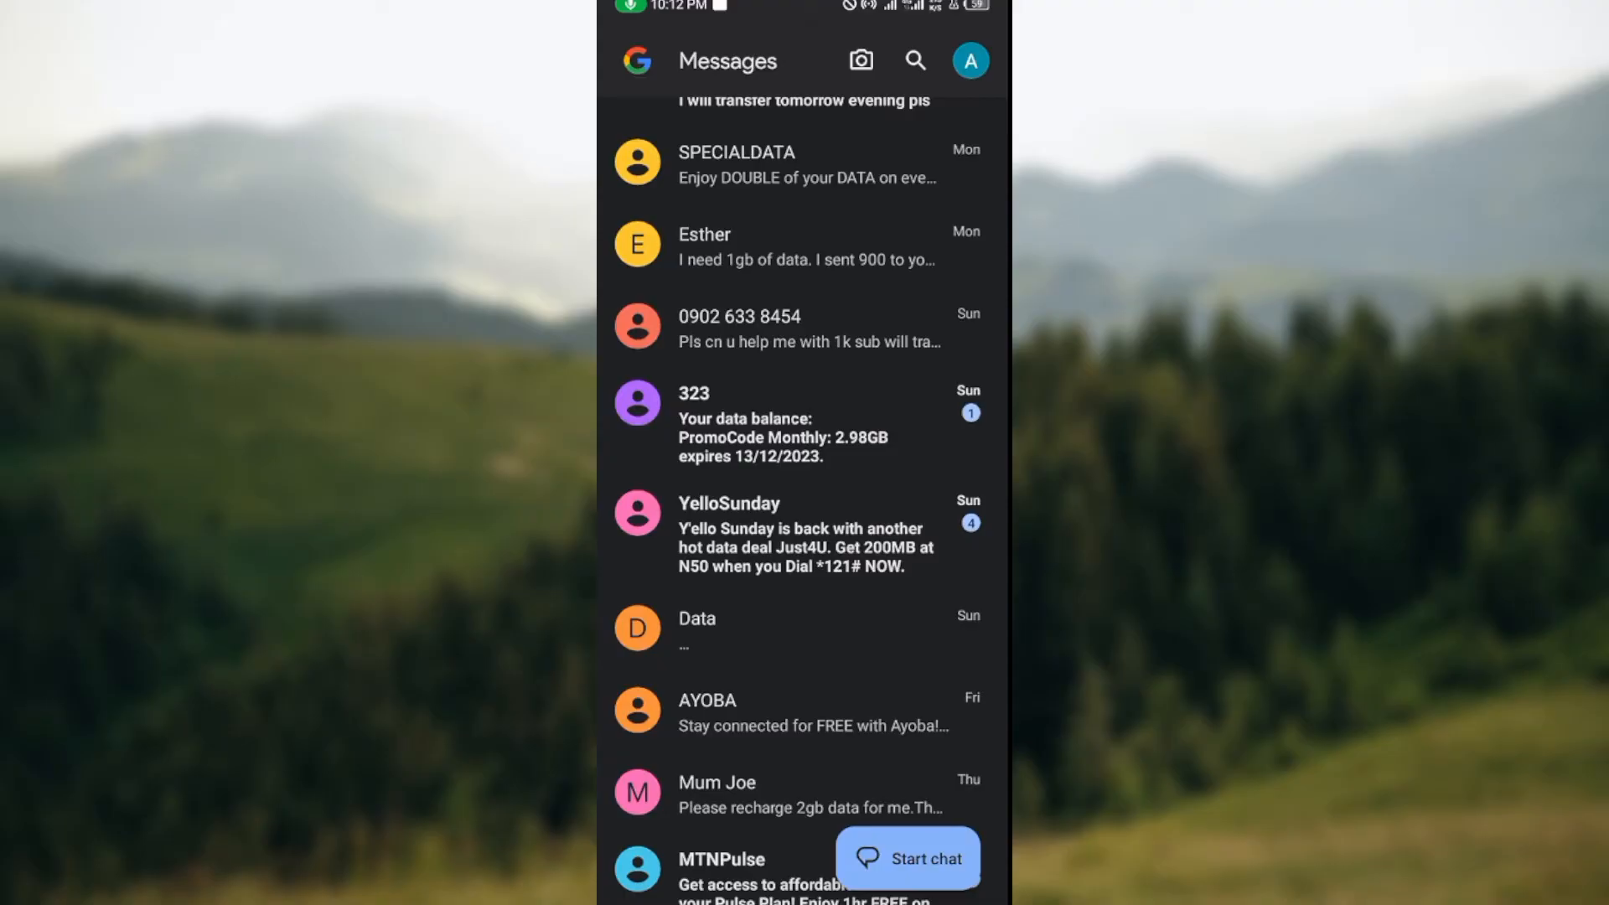
Scroll the conversation list to find and select the Senior Steve chat.
scroll("up", 3)
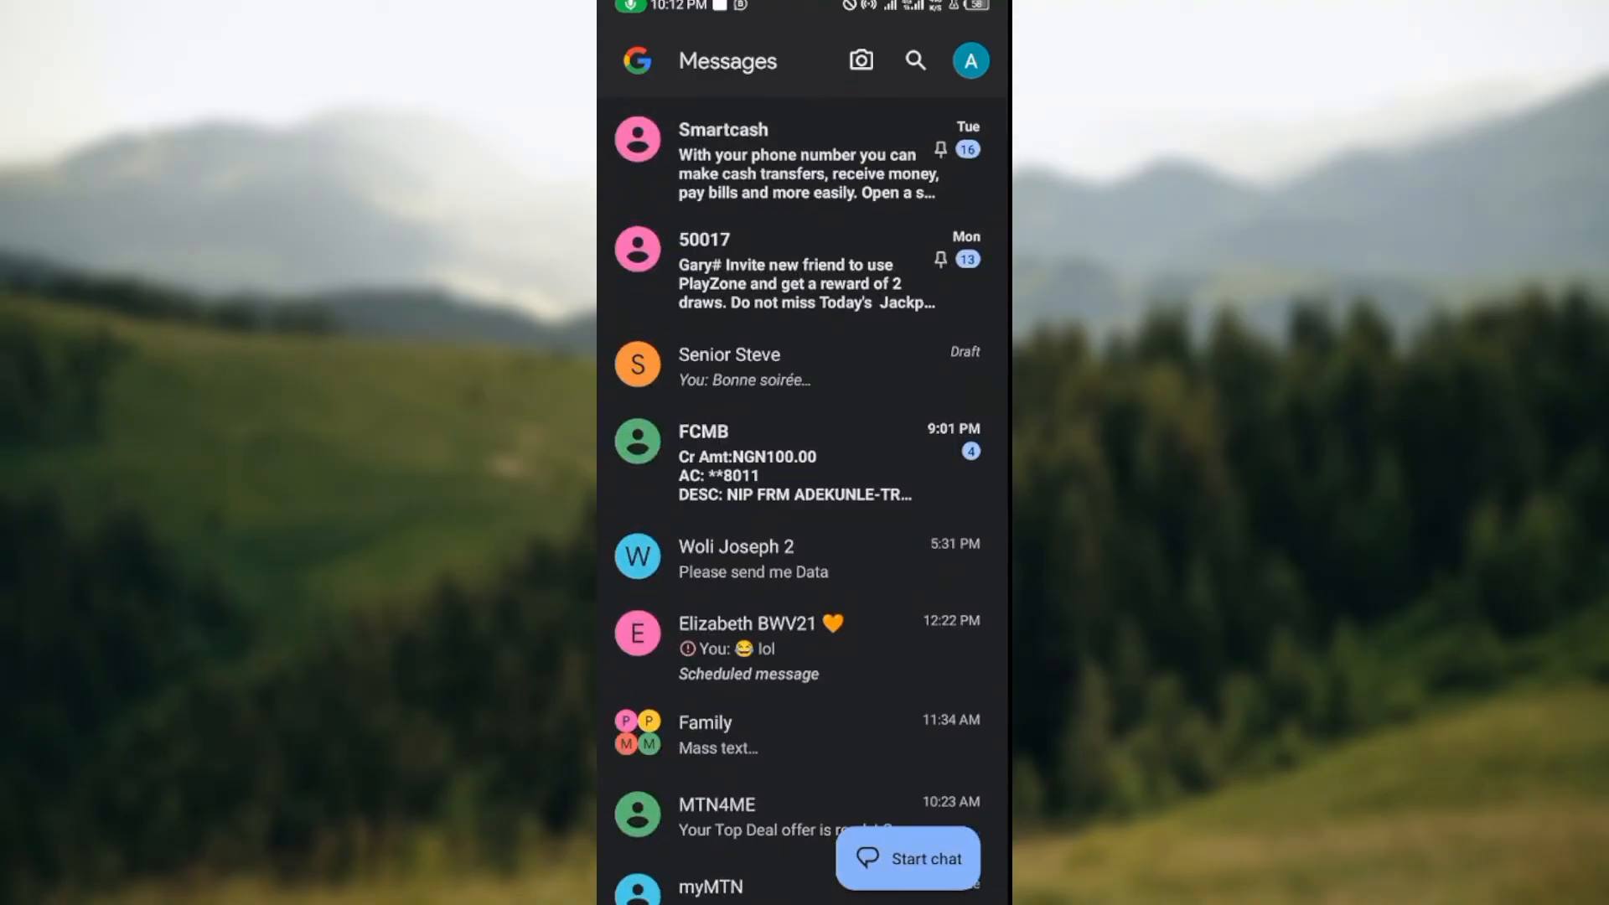
scroll("down", 3)
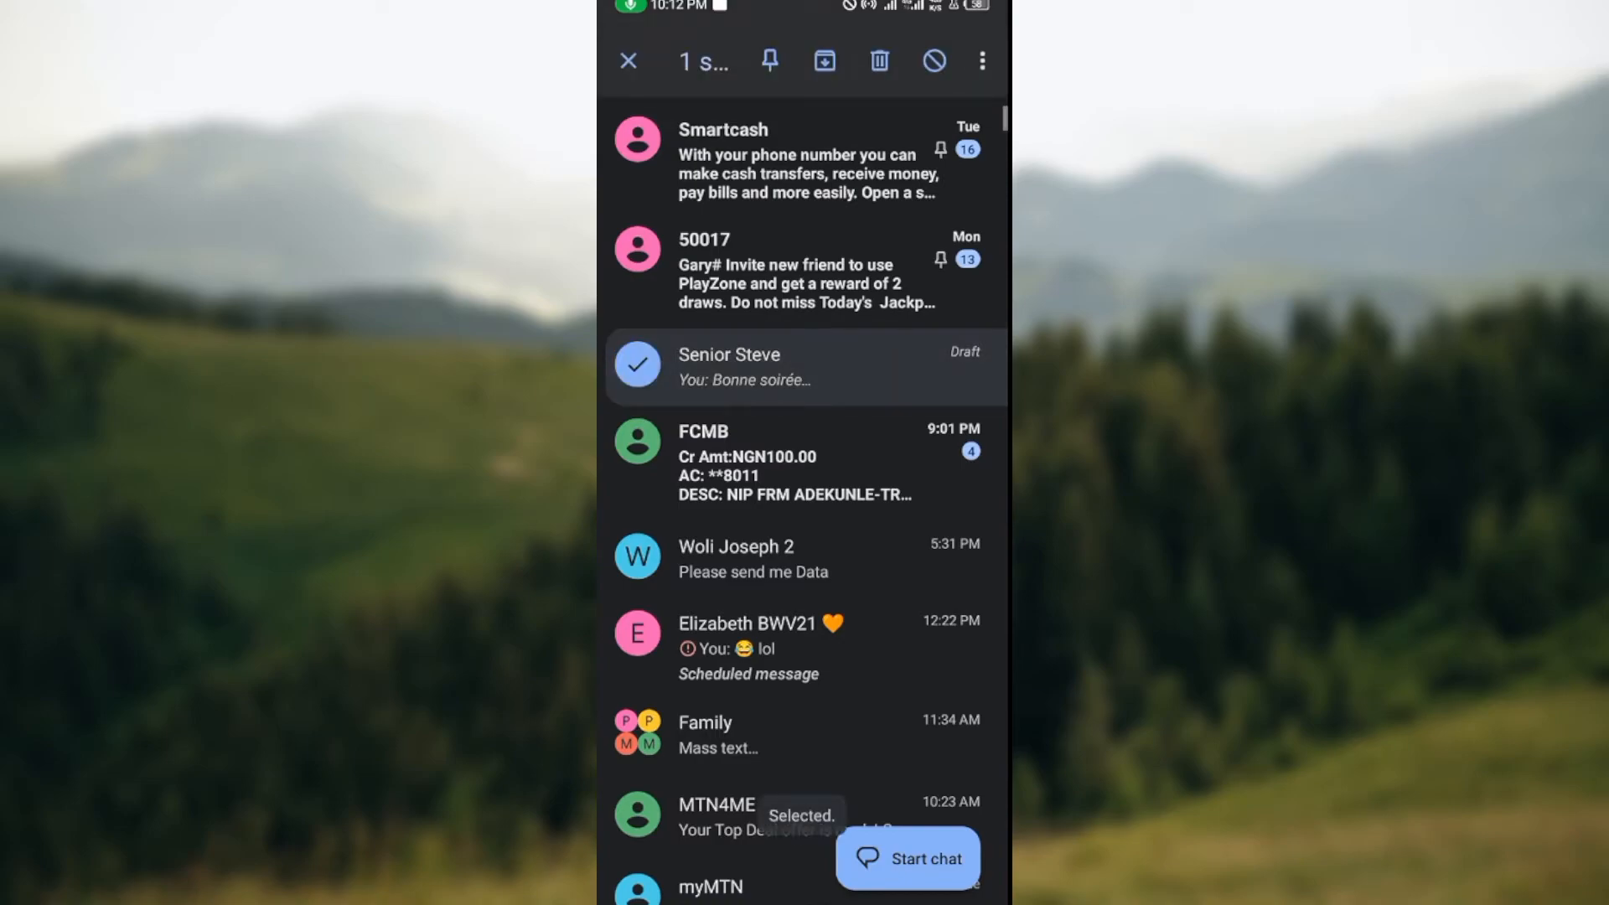
Archive the selected Senior Steve conversation.
left_click(825, 60)
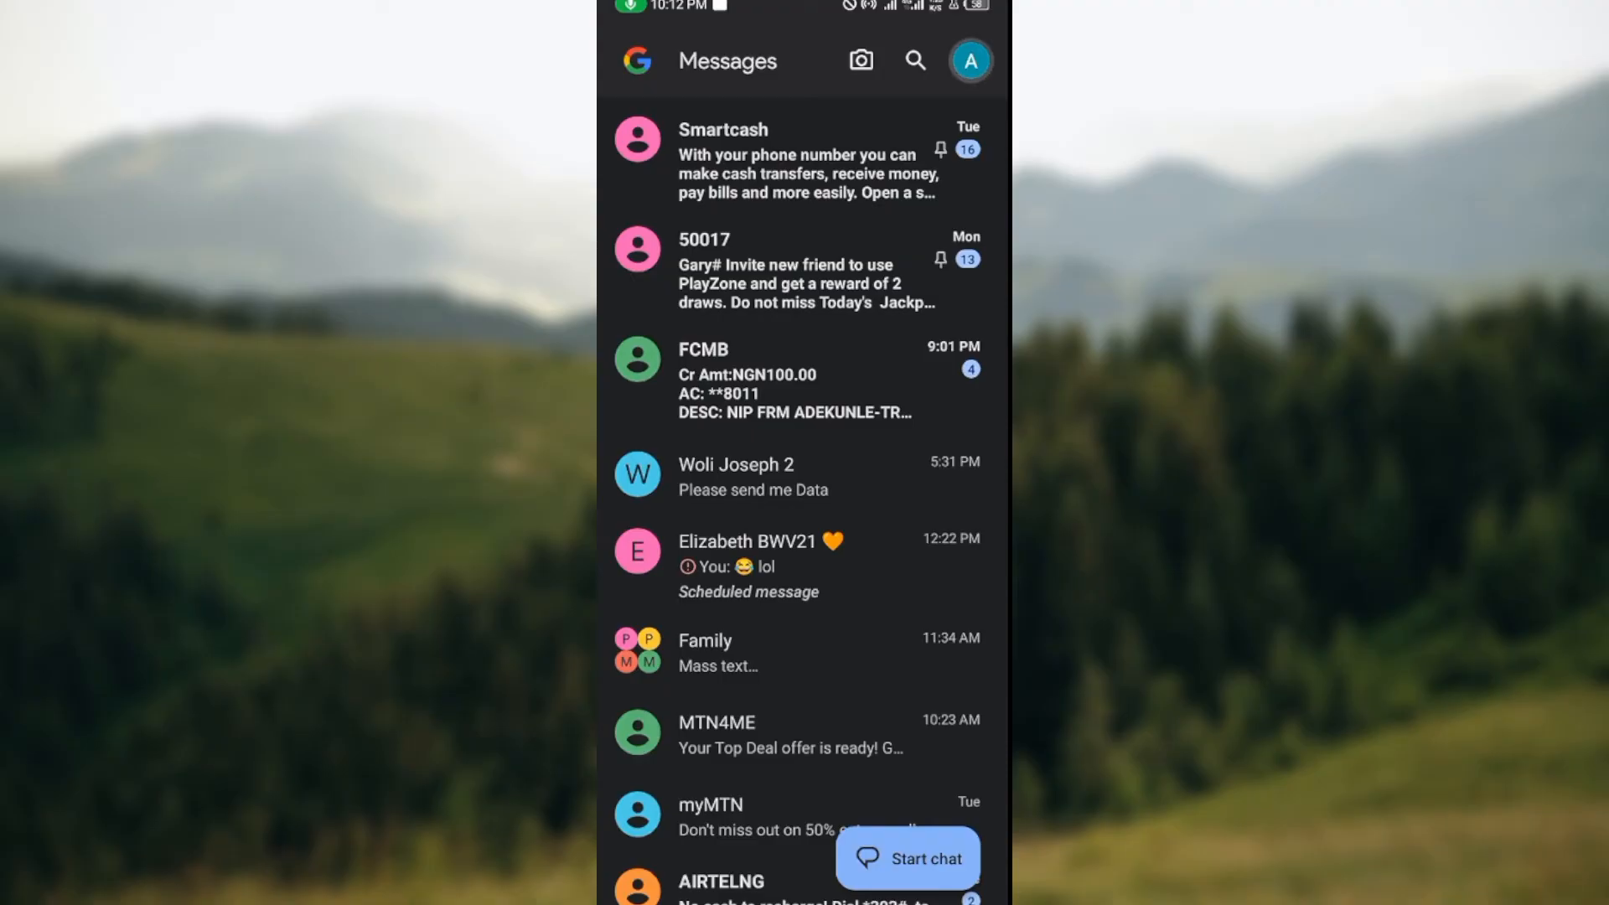
Open Archived from the profile avatar menu.
left_click(970, 60)
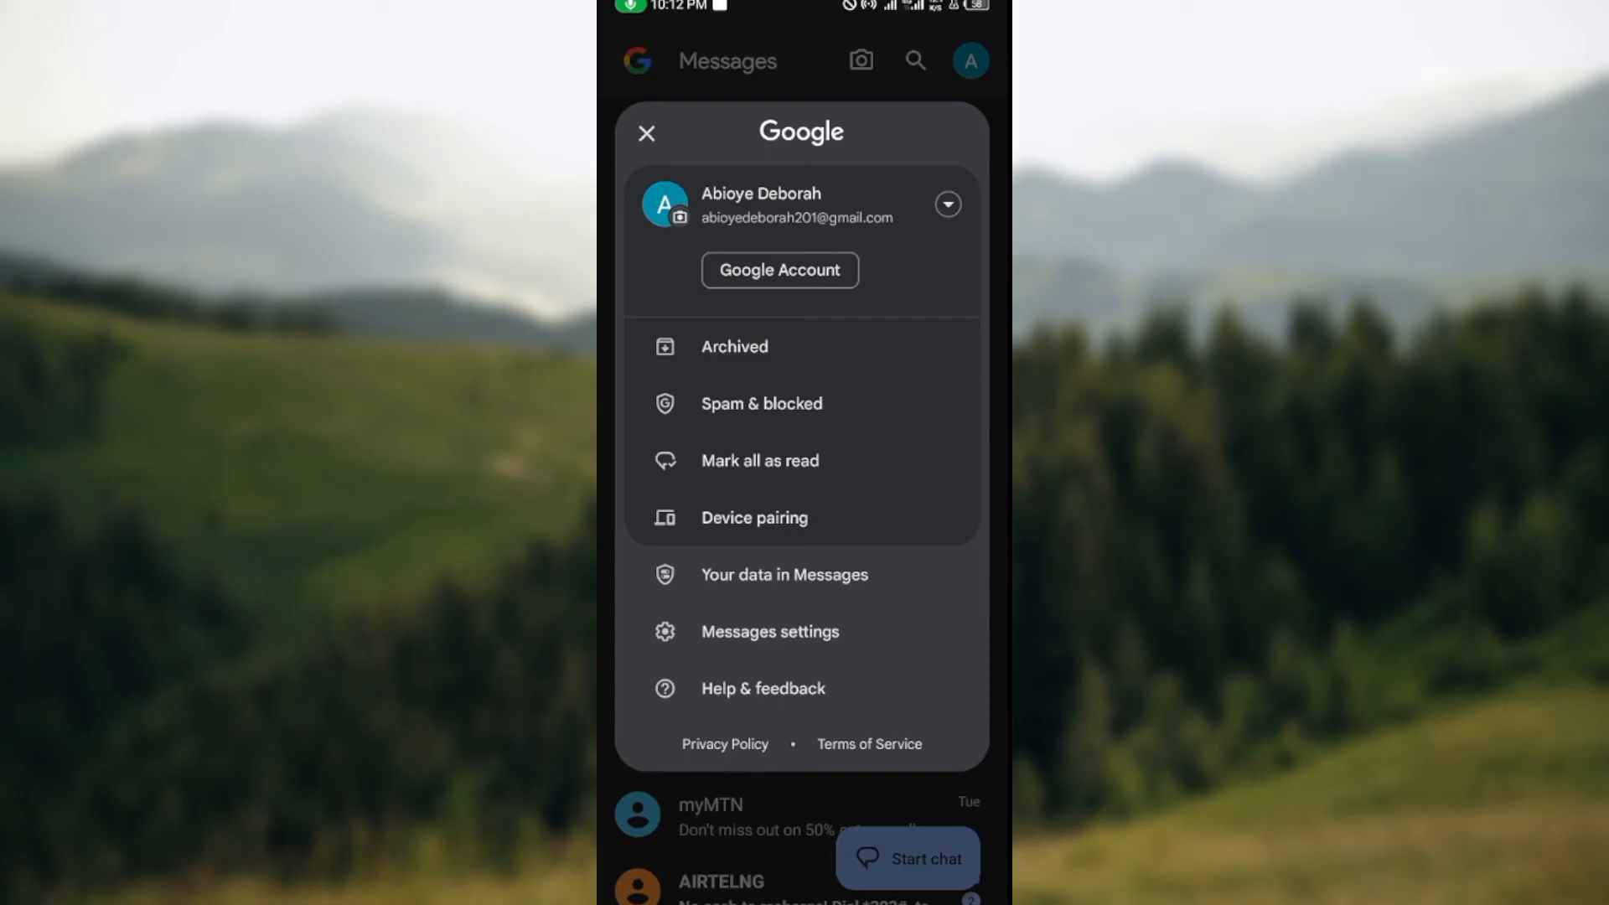
left_click(734, 346)
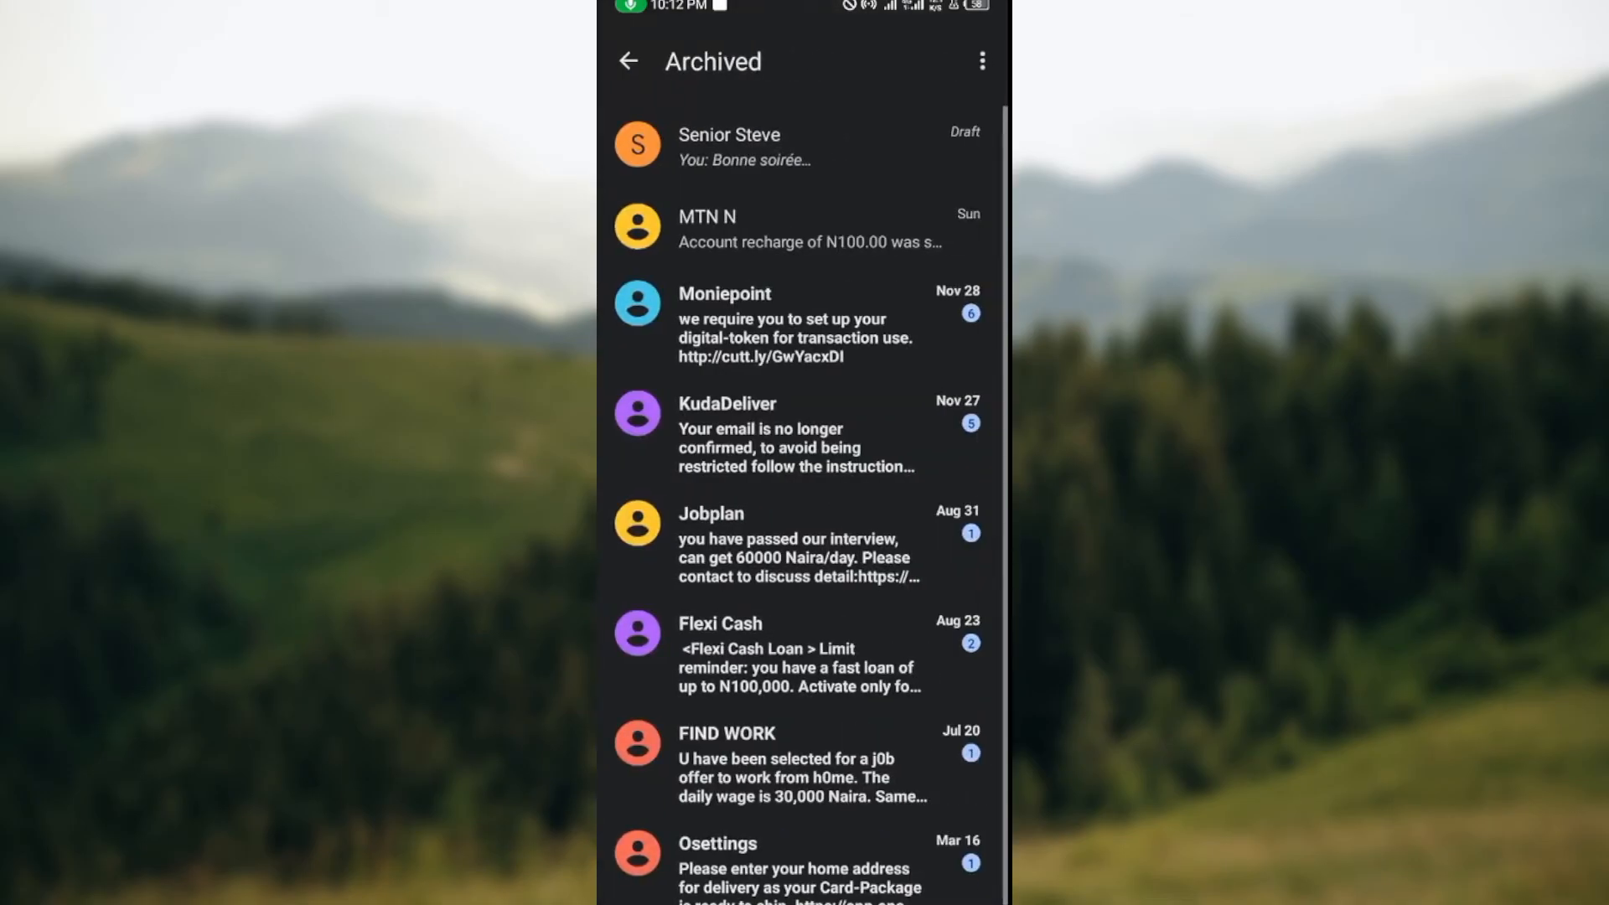